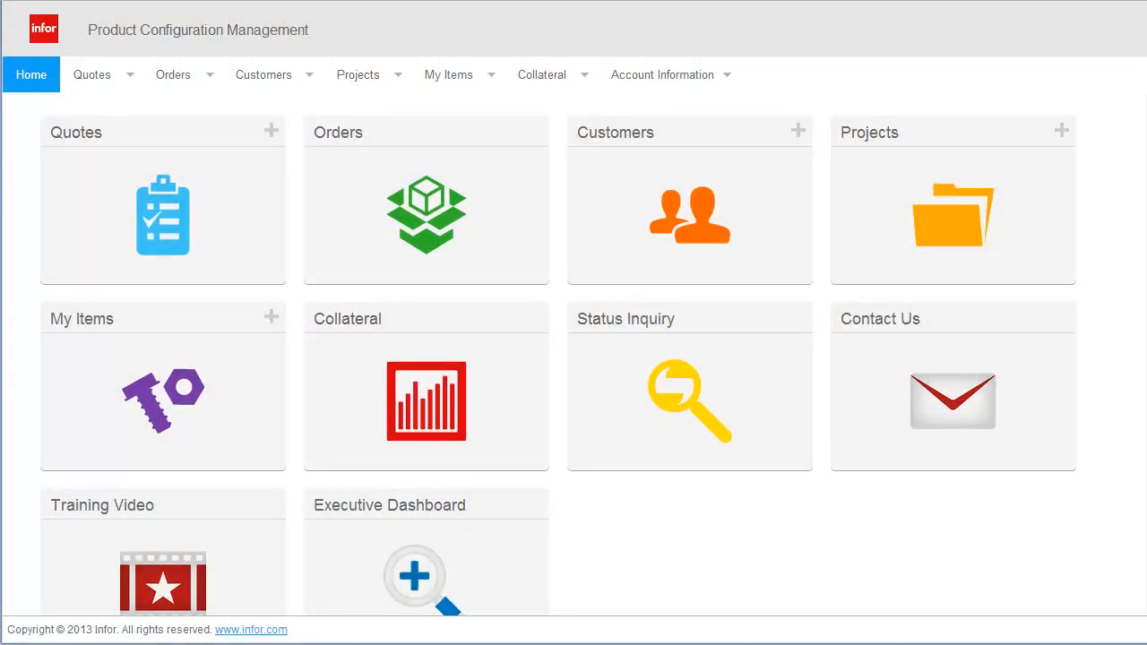
mouse_move(265, 145)
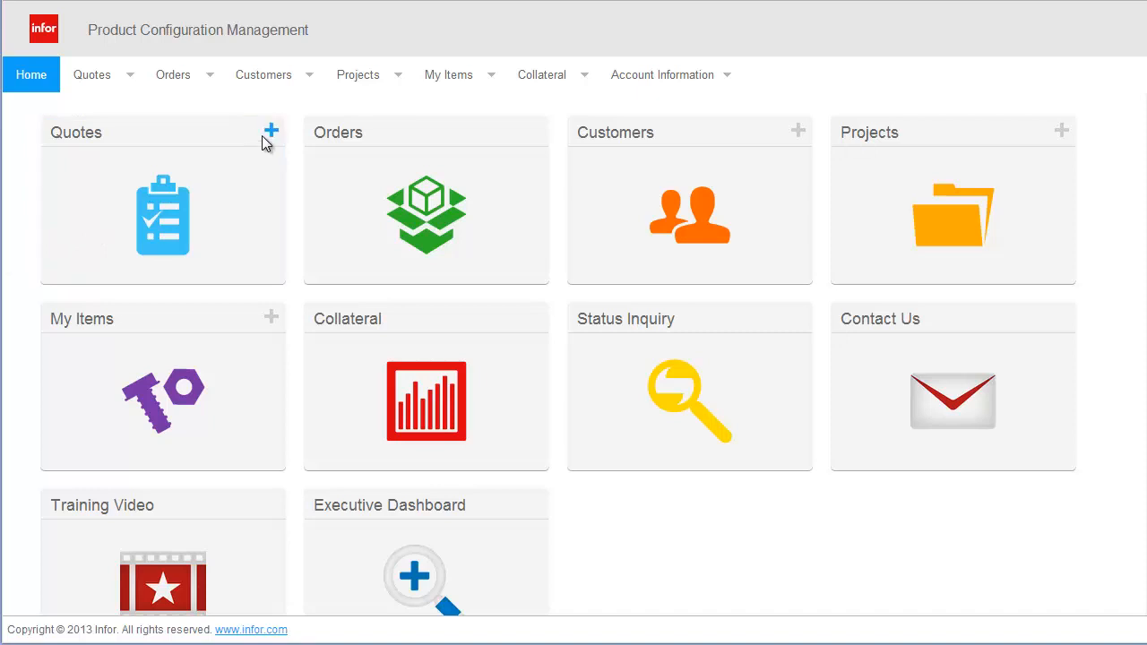
Create a new quote for customer Smith Bros and search 'inter' to pick Interior Door as the item.
left_click(270, 131)
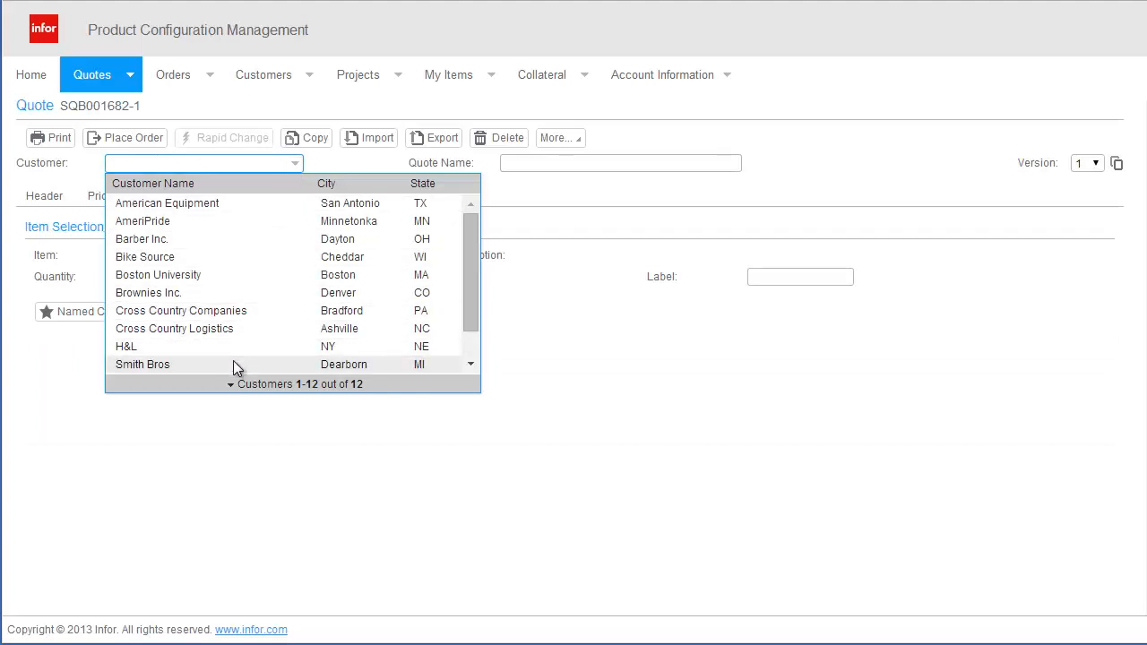
left_click(141, 365)
type("Lot 6175")
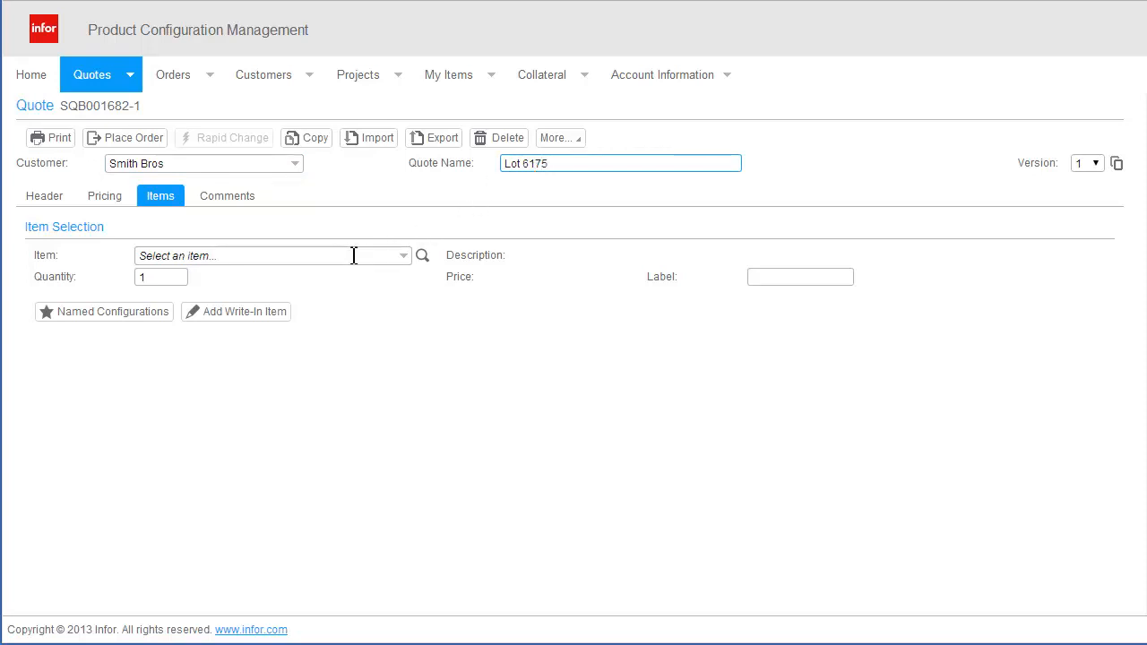
type("interior Door")
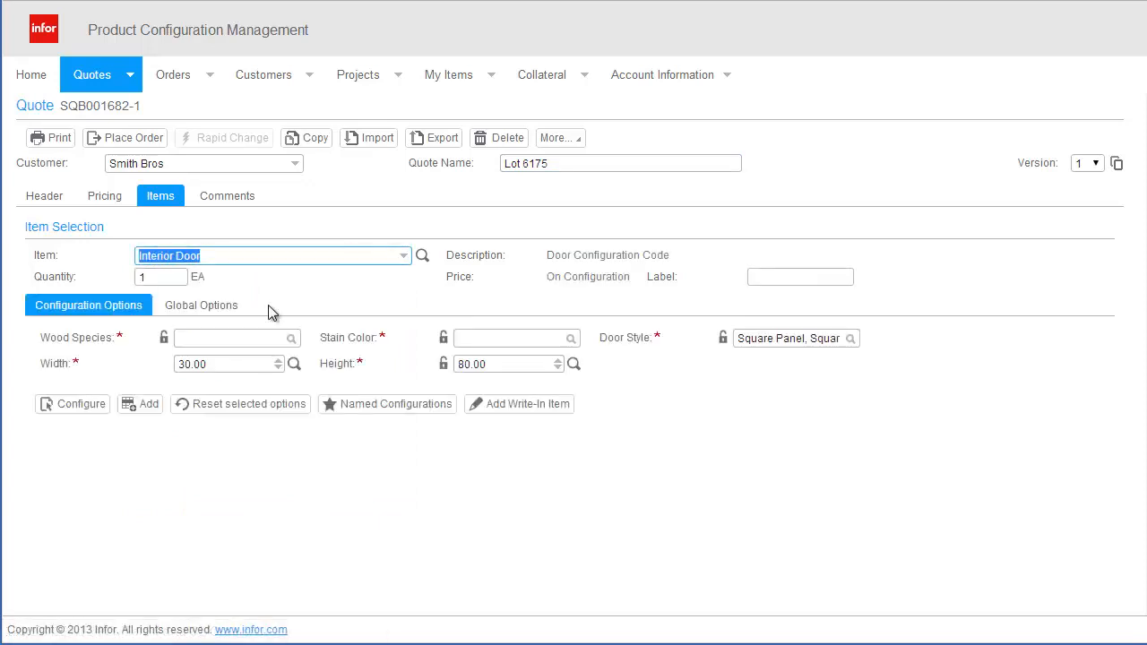
Configure the door with Oak wood species (after trying Cherry, Hickory, Maple) and Natural stain.
left_click(71, 403)
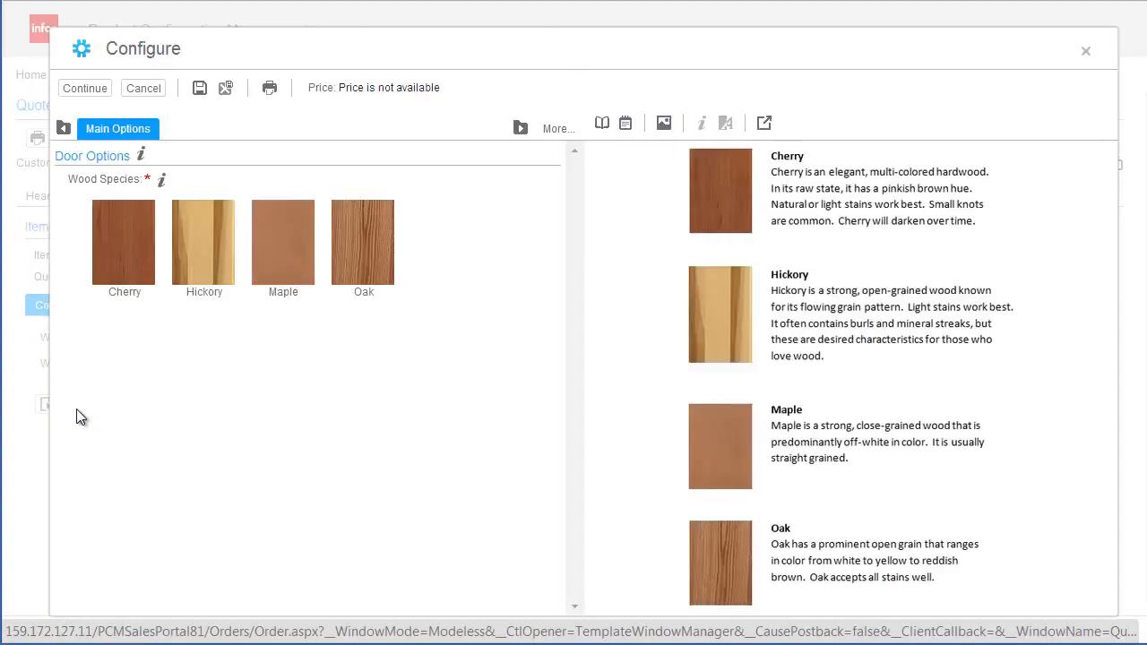
left_click(123, 242)
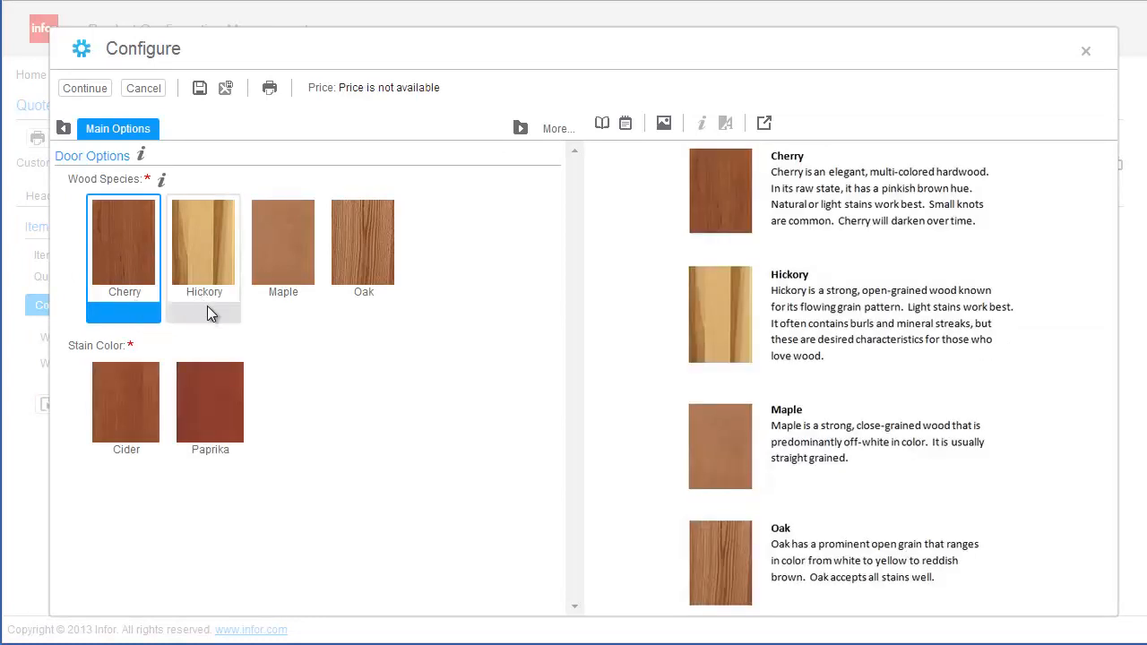
left_click(205, 242)
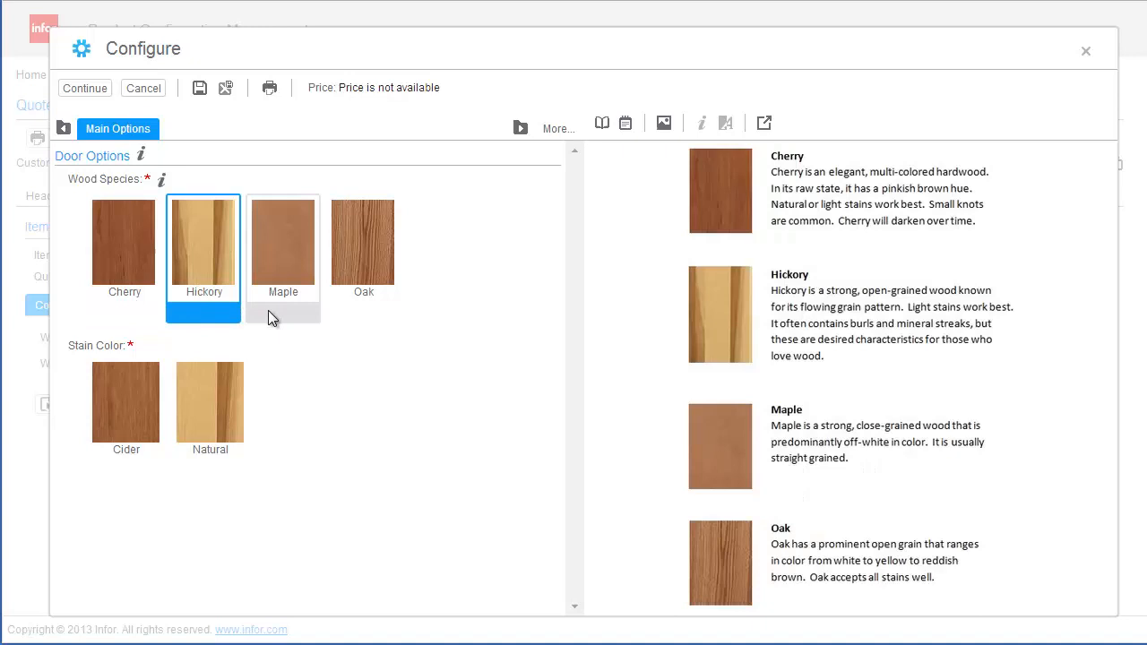
left_click(283, 242)
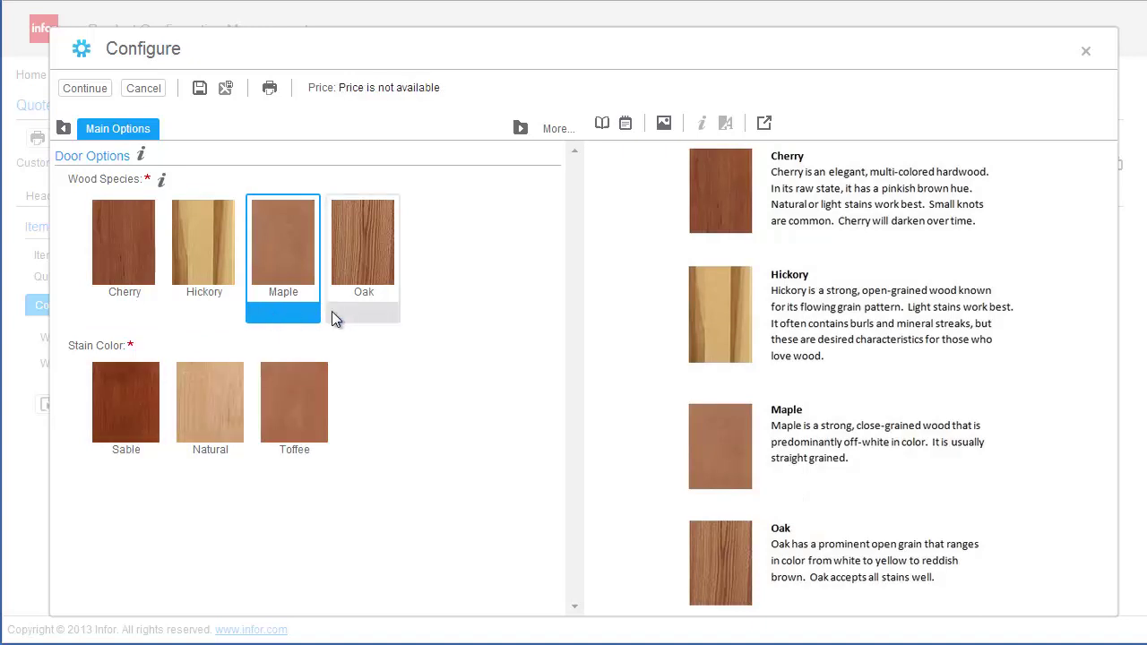
left_click(362, 242)
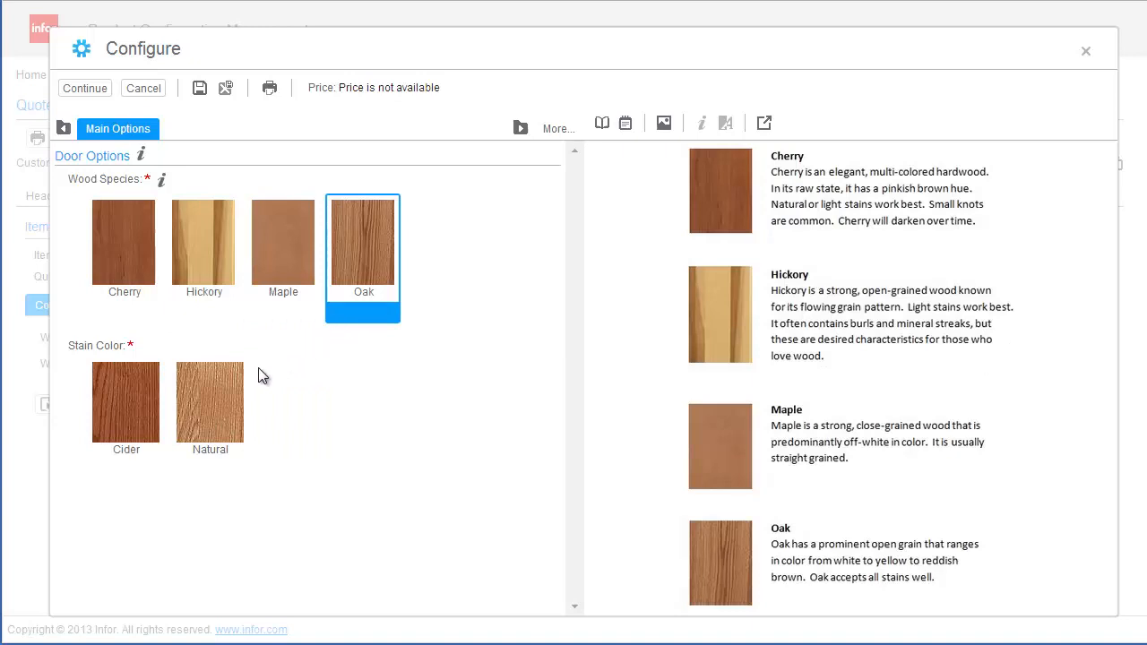
left_click(210, 403)
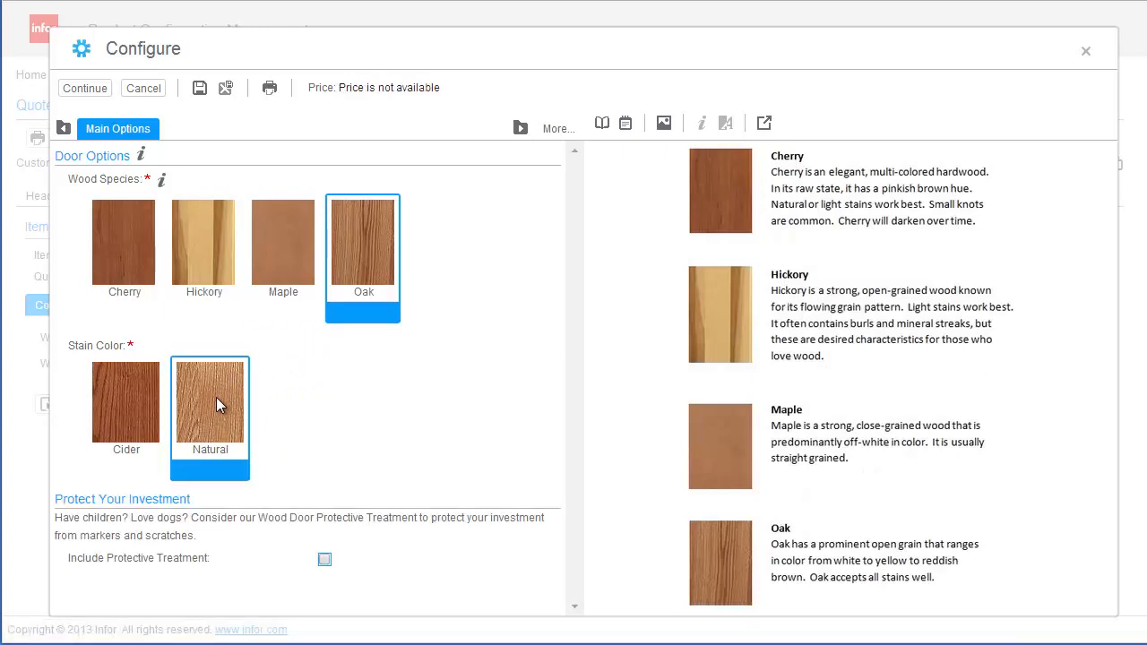
mouse_move(325, 566)
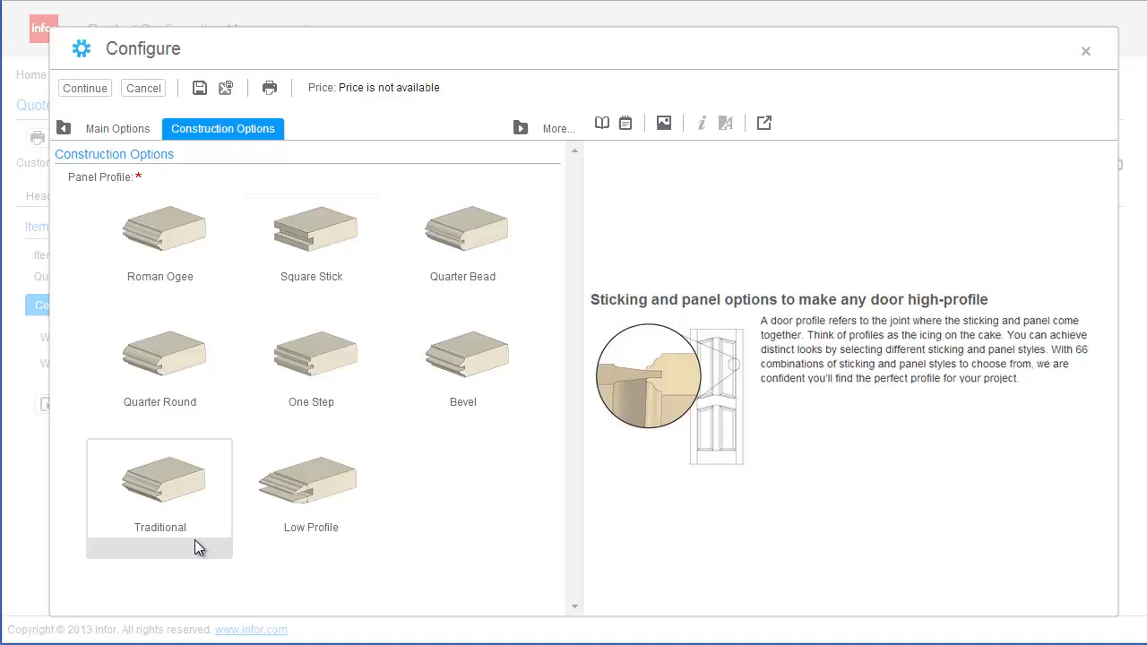
mouse_move(204, 527)
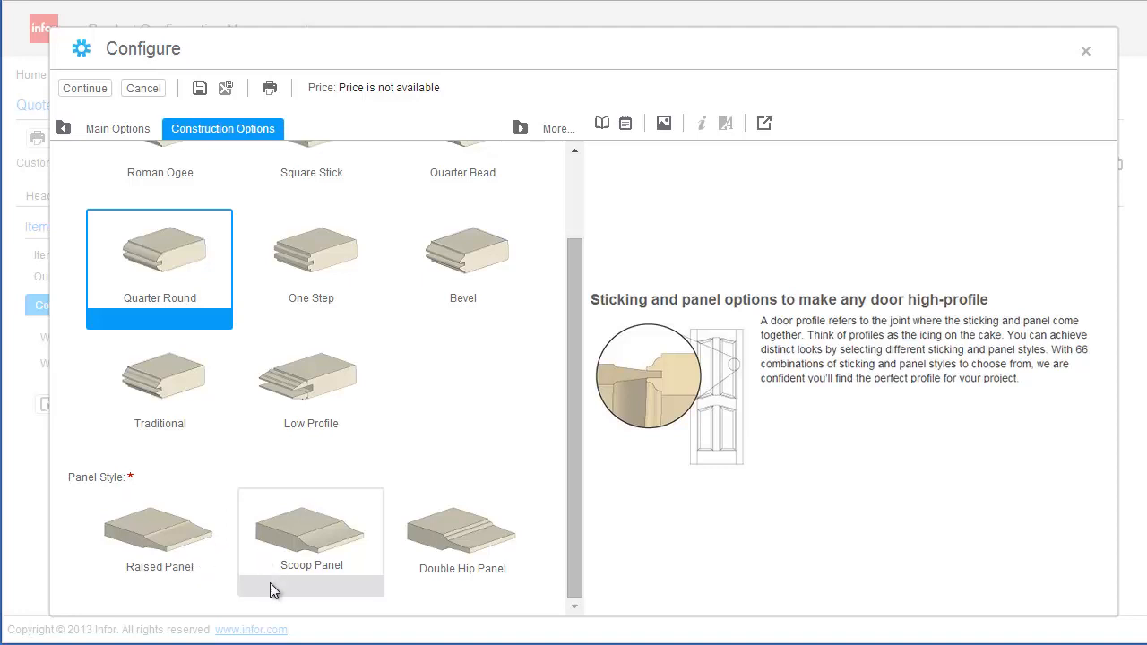
Choose the Arch Panel, Arch Top door style, review the arch drop, and finish as a 319.00 USD quote line.
left_click(347, 129)
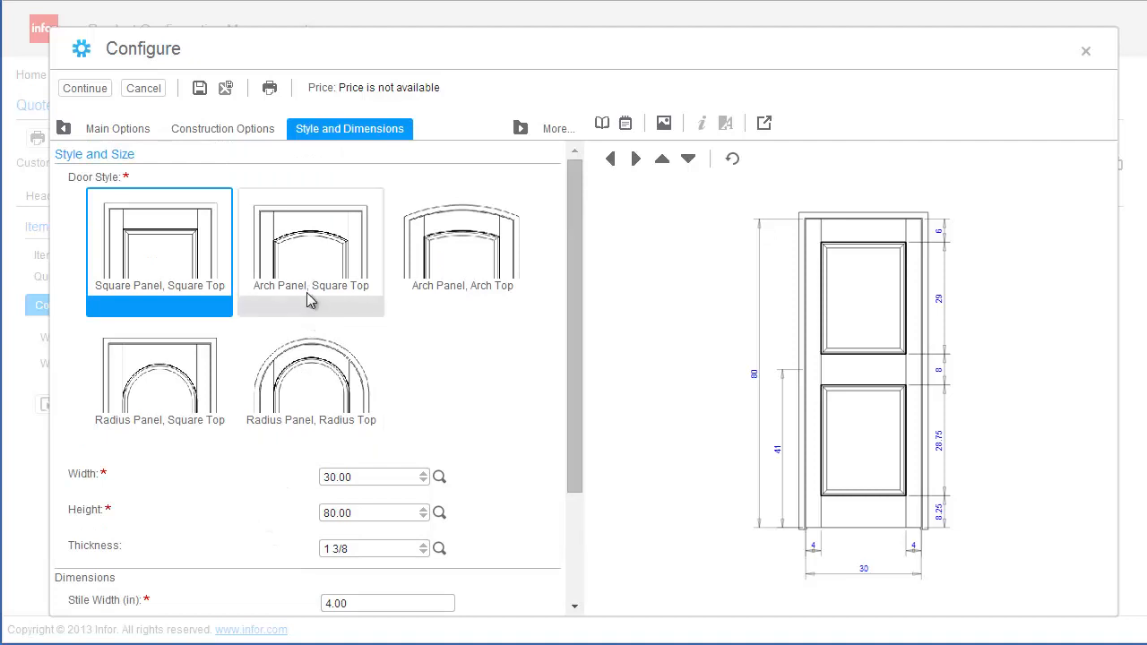
left_click(310, 242)
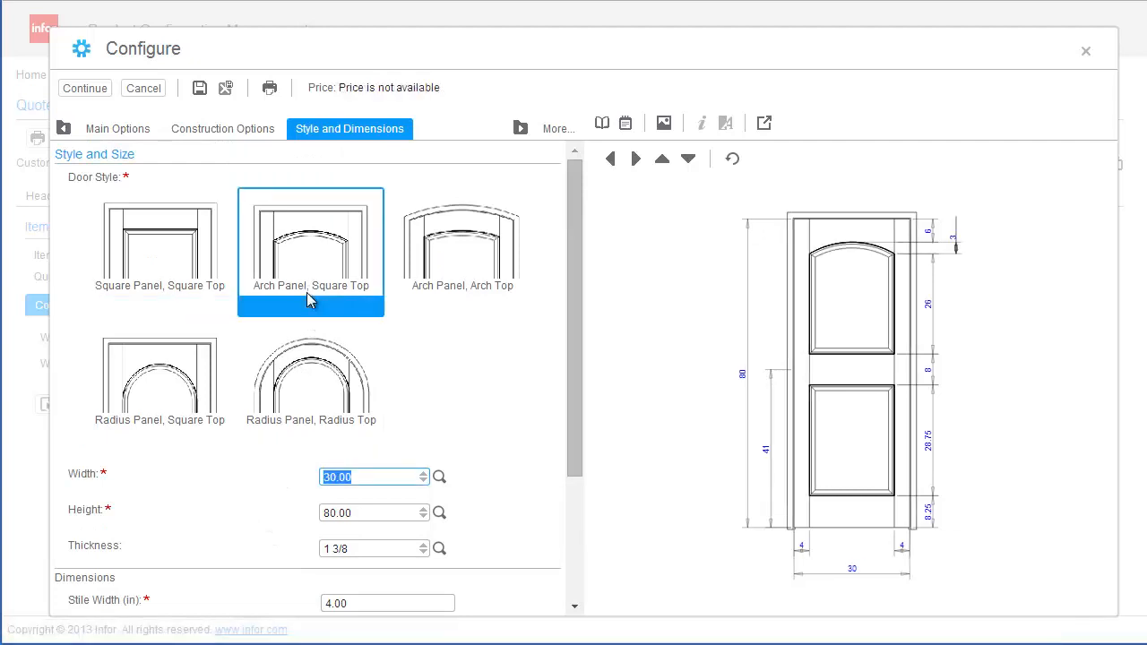
left_click(159, 377)
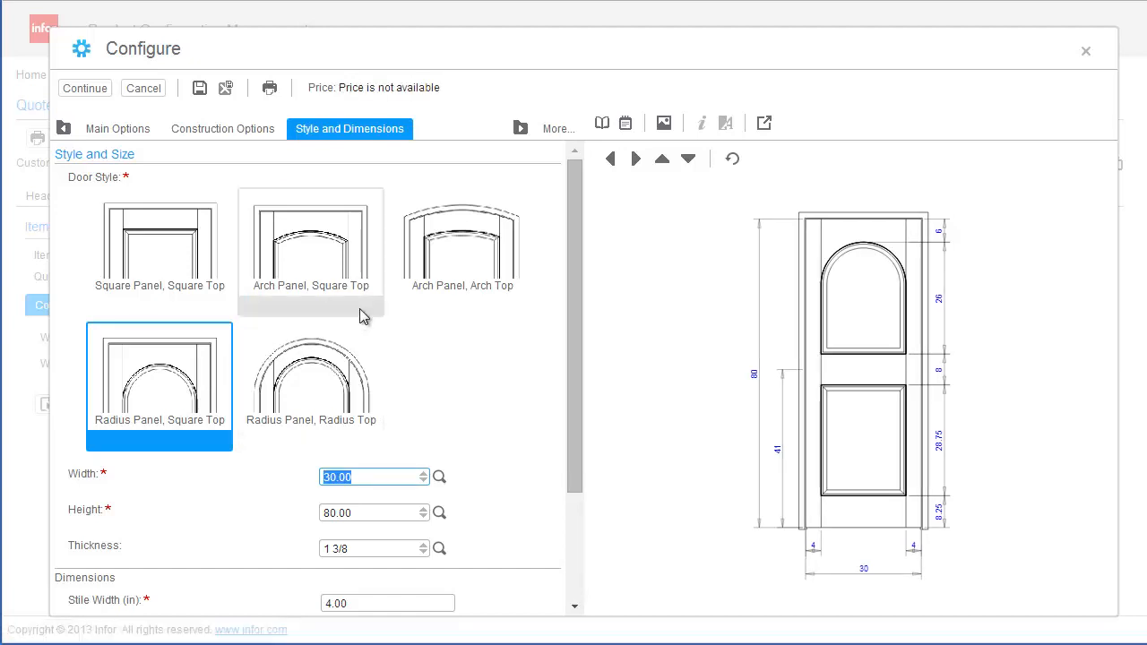
left_click(462, 242)
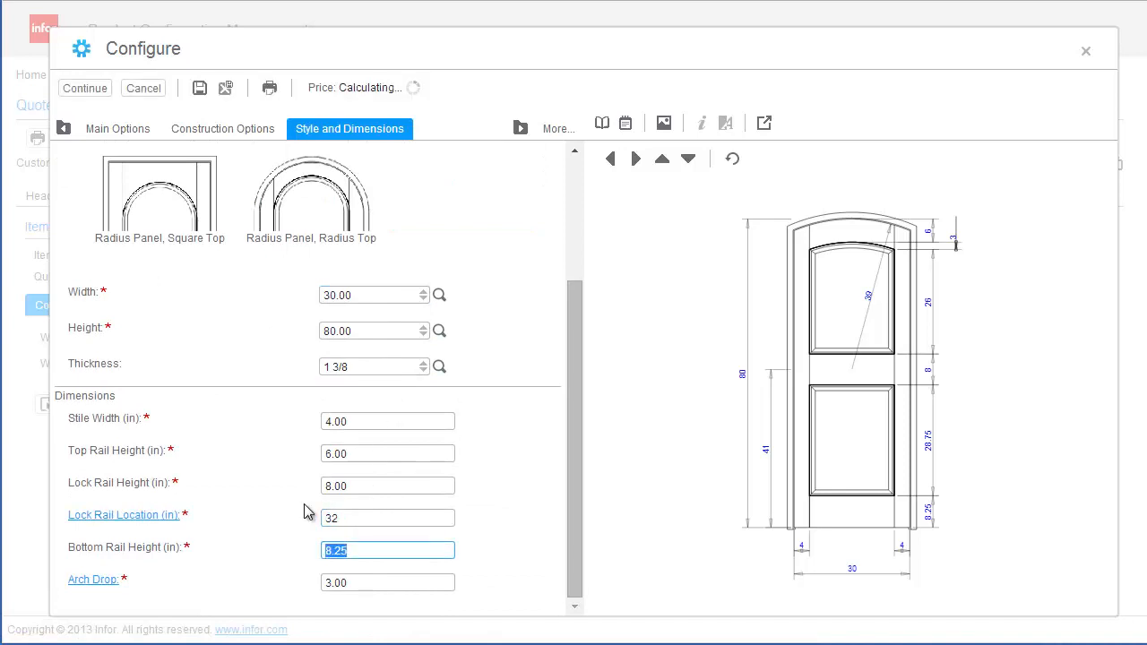
left_click(160, 197)
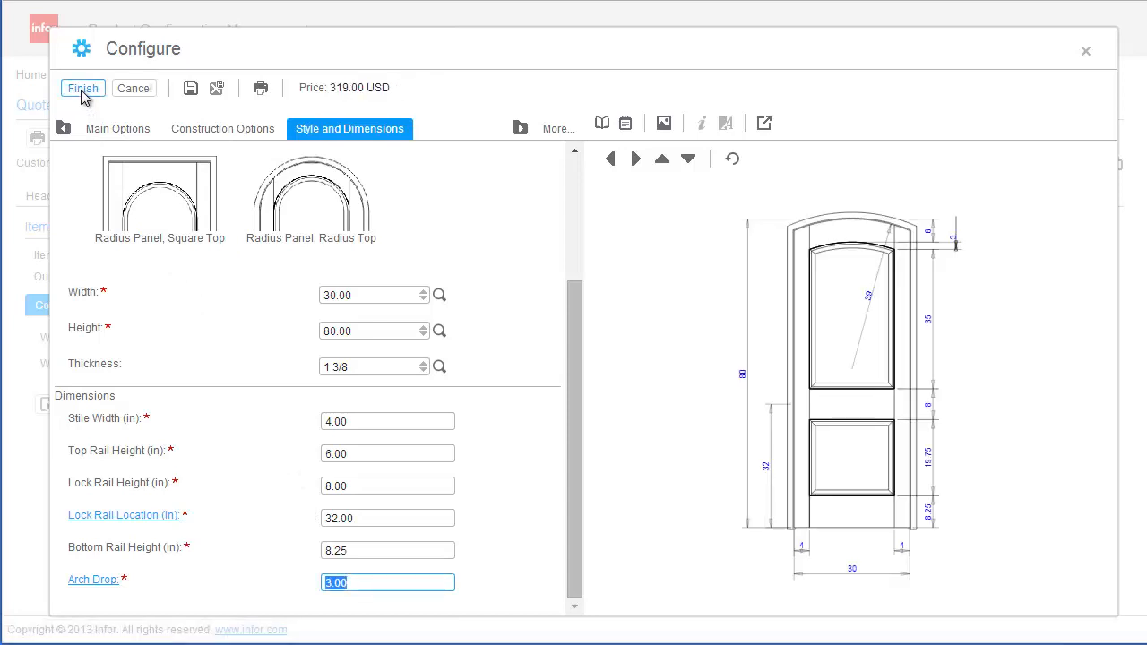
left_click(83, 85)
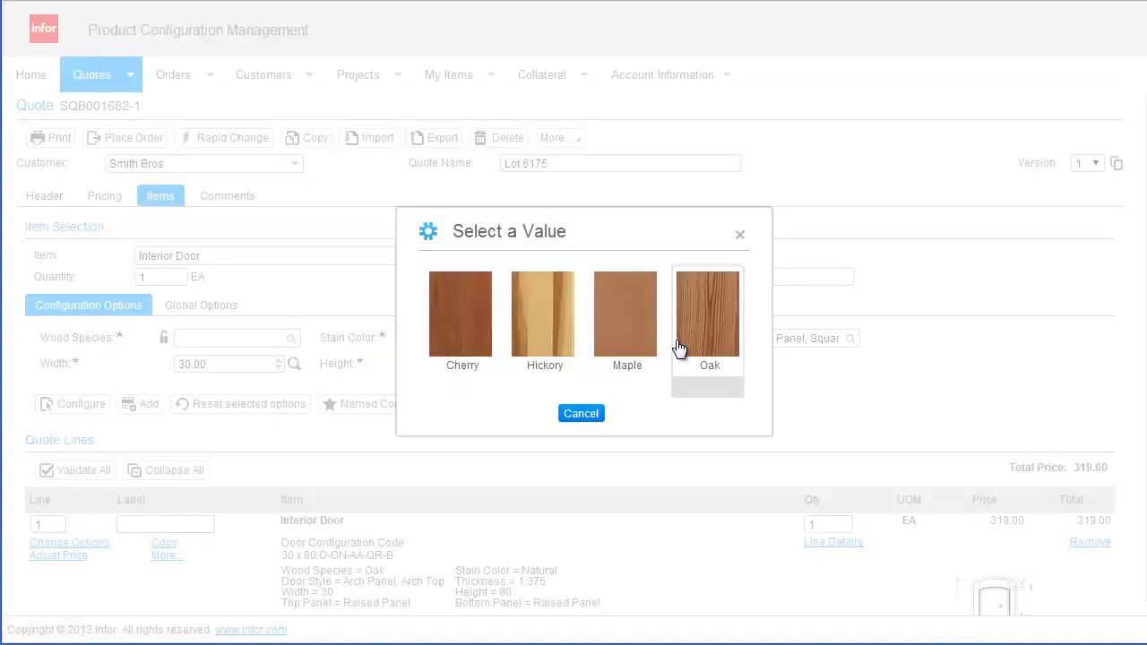
left_click(707, 313)
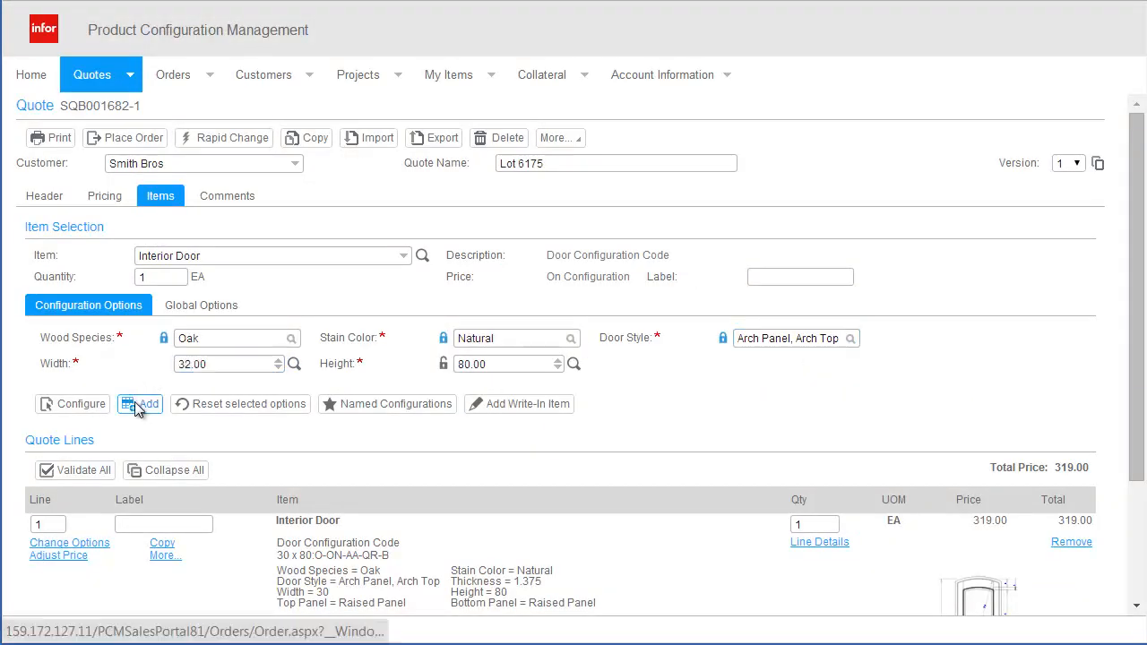
left_click(140, 404)
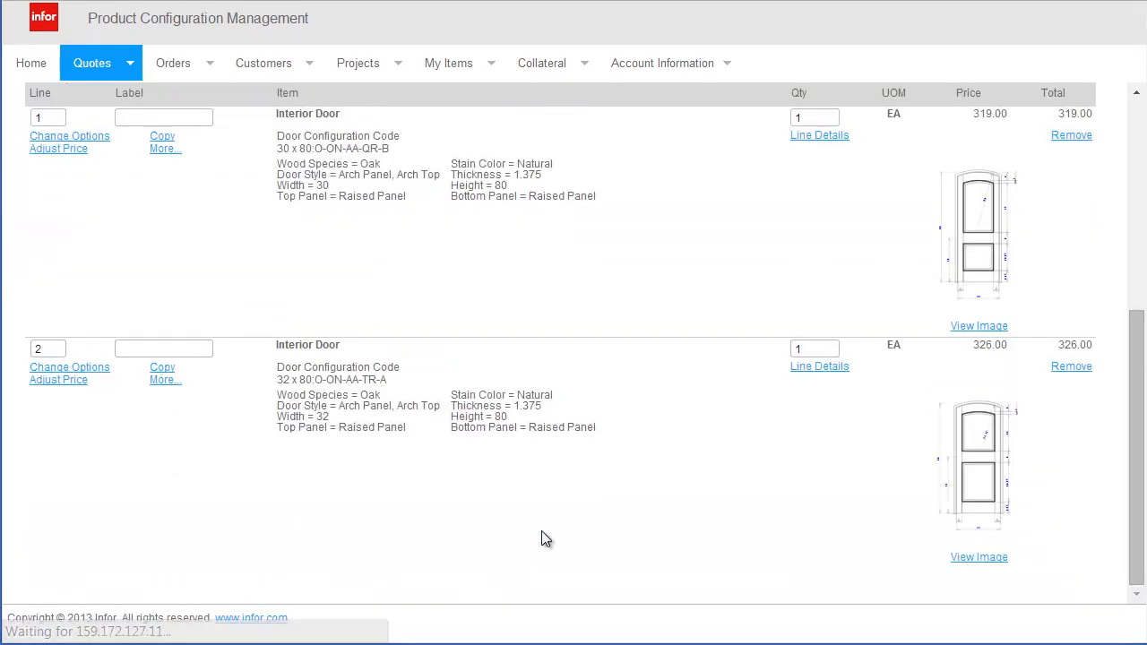
mouse_move(989, 500)
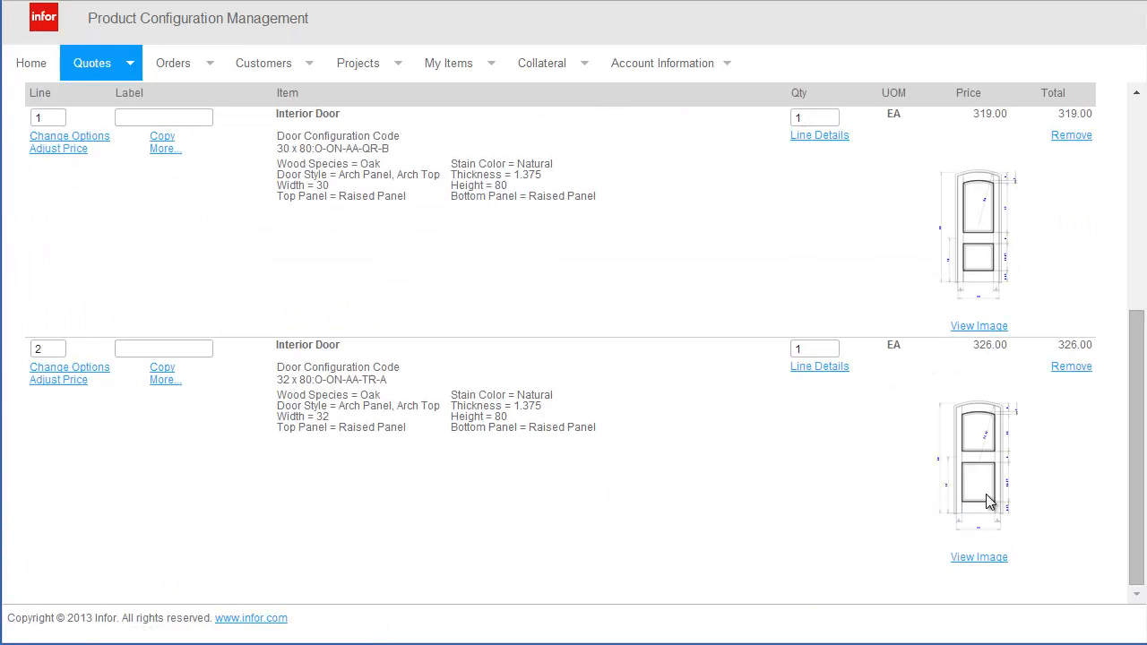
left_click(978, 555)
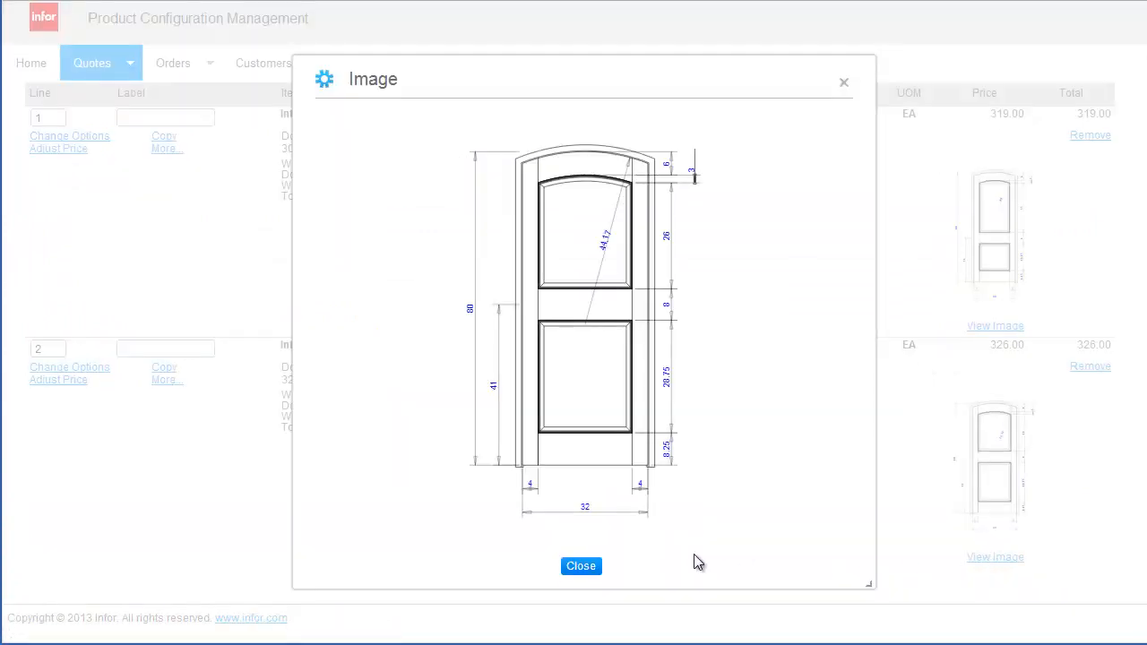
mouse_move(580, 566)
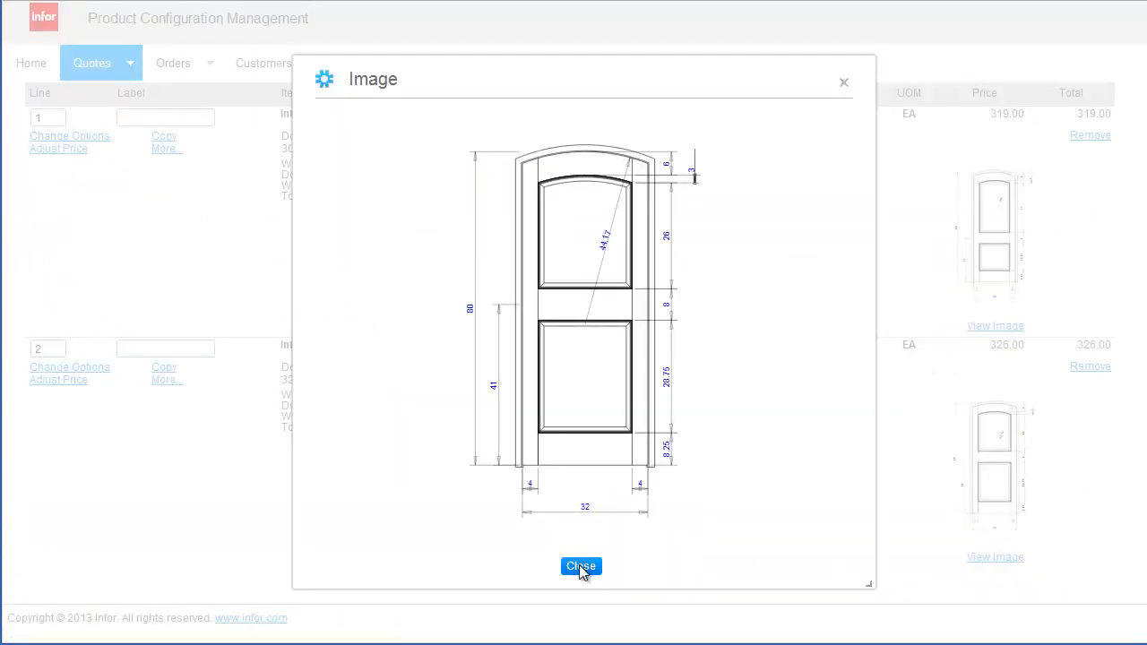
left_click(581, 567)
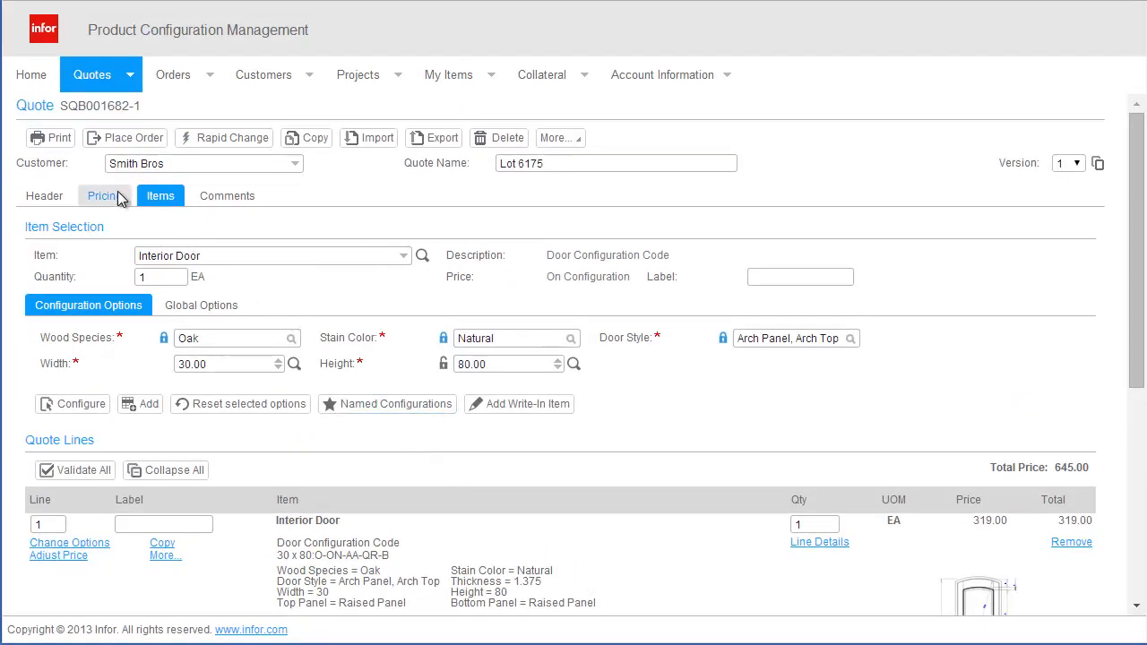
View the quote's Pricing summary showing 645.00 subtotal, 80% markup and 406.35 final price.
left_click(102, 195)
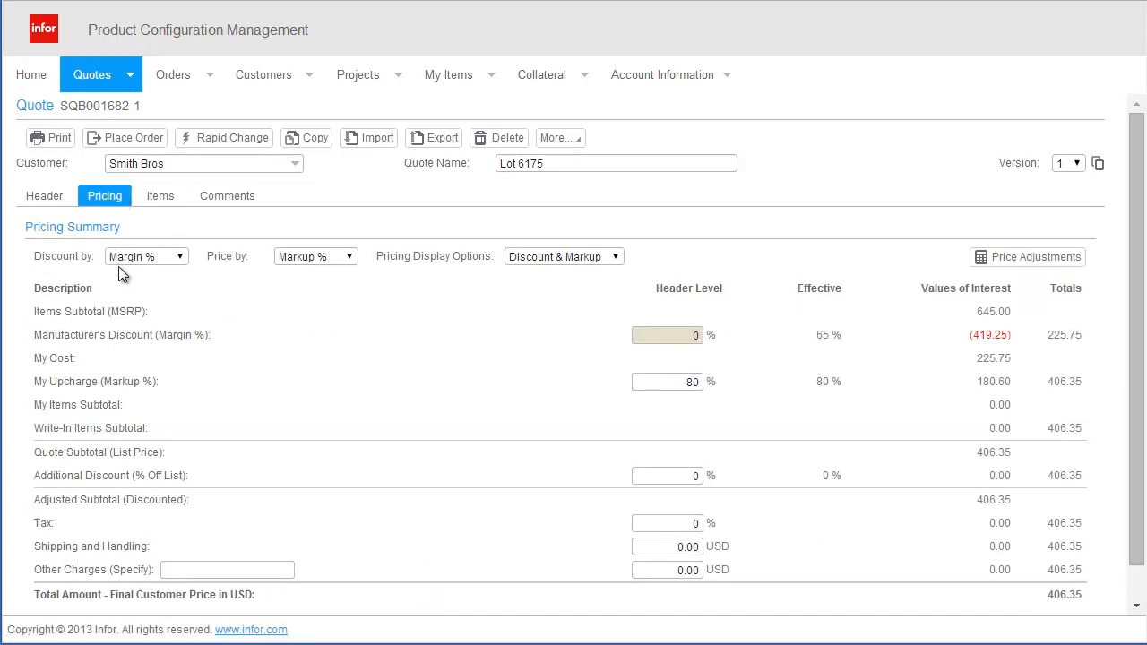
mouse_move(107, 352)
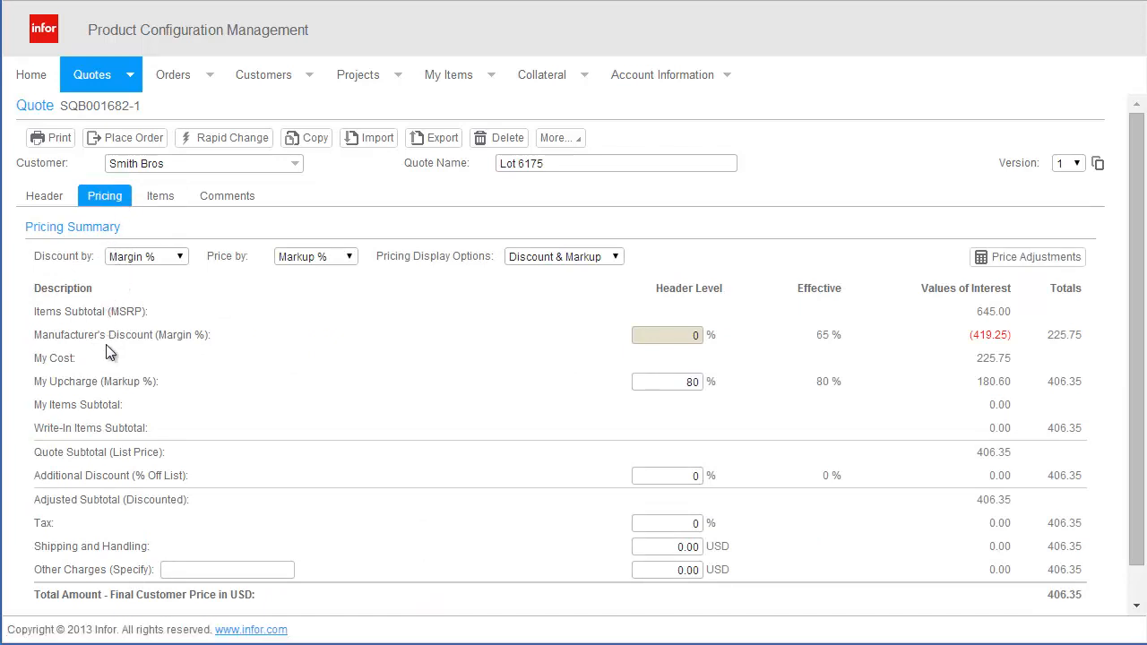
mouse_move(823, 351)
type("5")
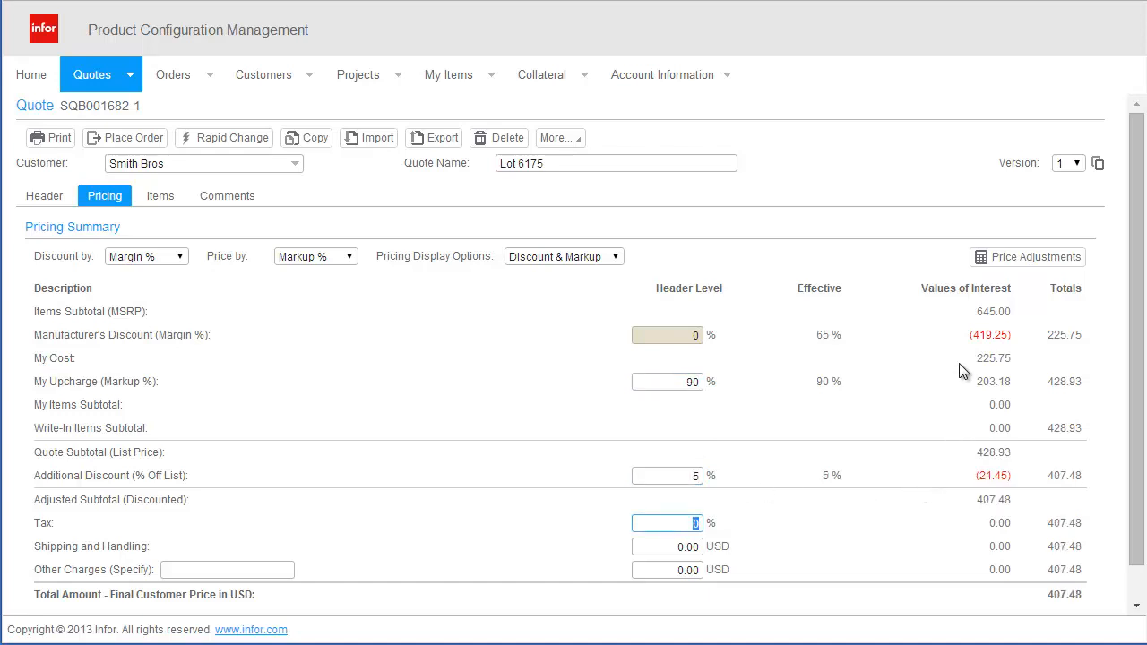
mouse_move(959, 502)
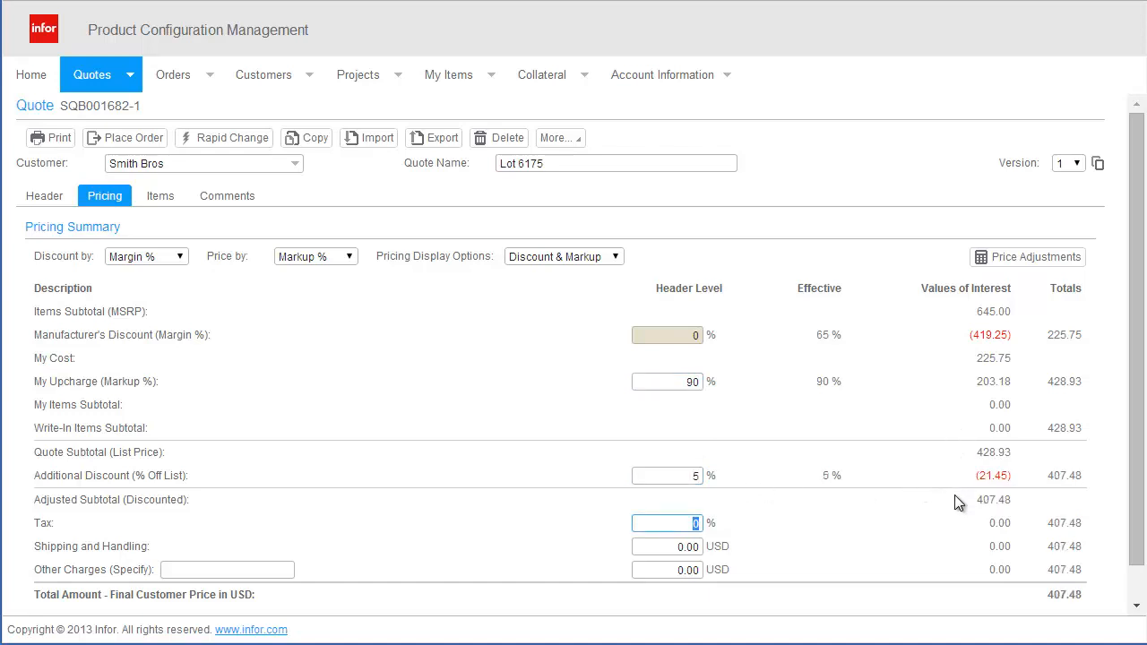
mouse_move(50, 138)
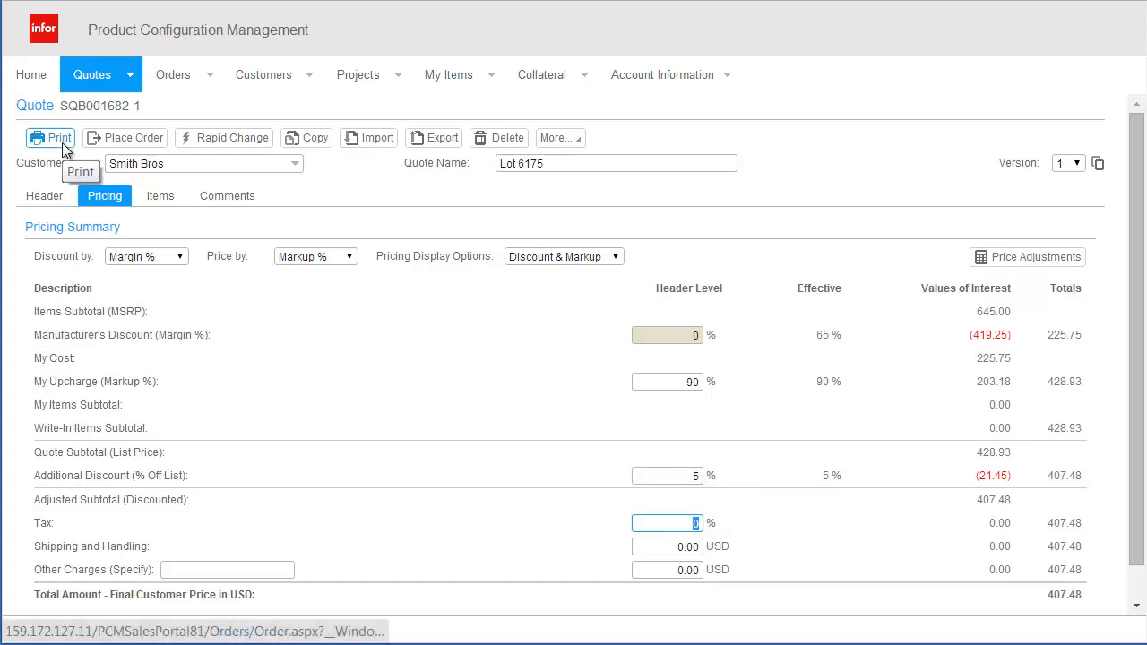
Print the six-page Smith Bros proposal with Selling (MSRP) prices shown.
left_click(50, 136)
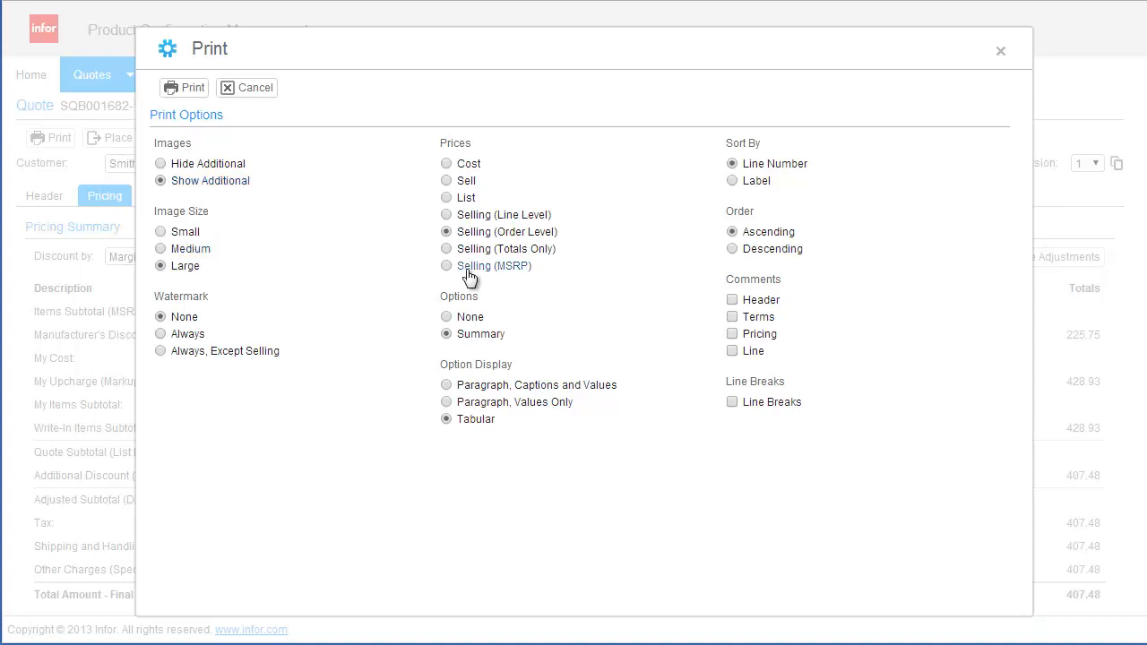
left_click(444, 265)
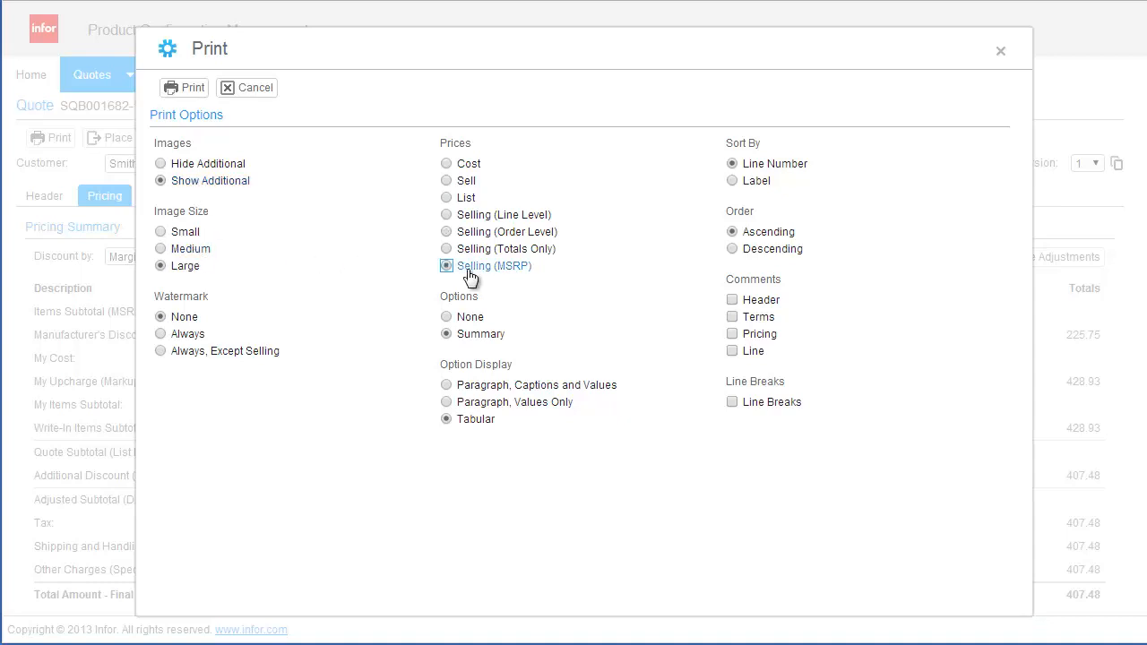
left_click(183, 88)
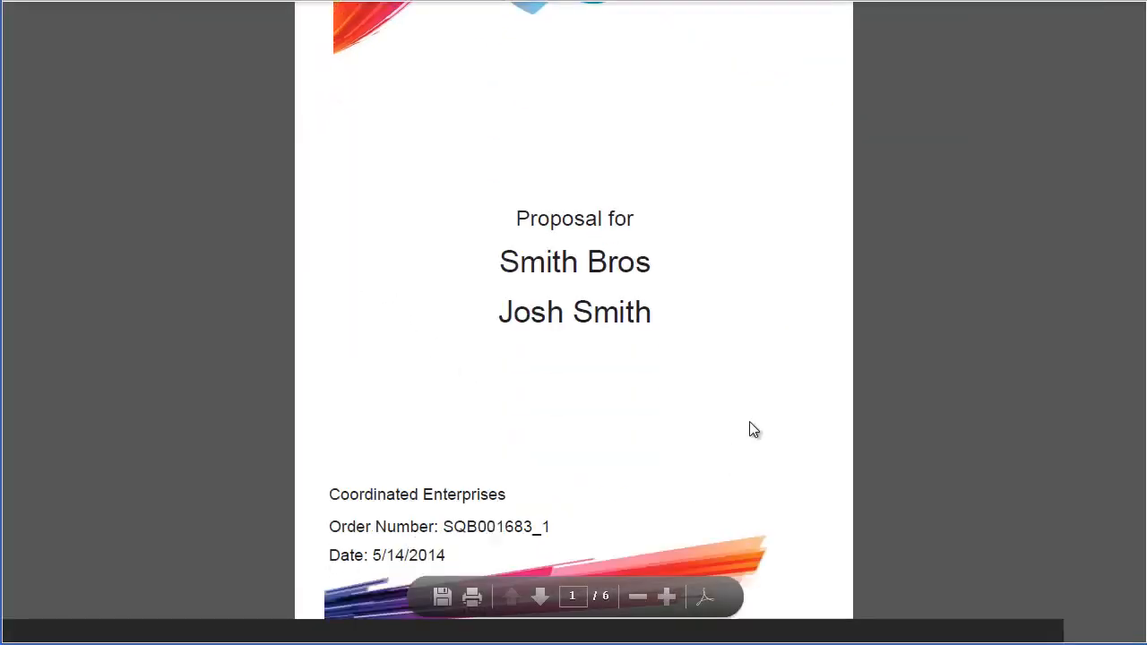
scroll("down", 3)
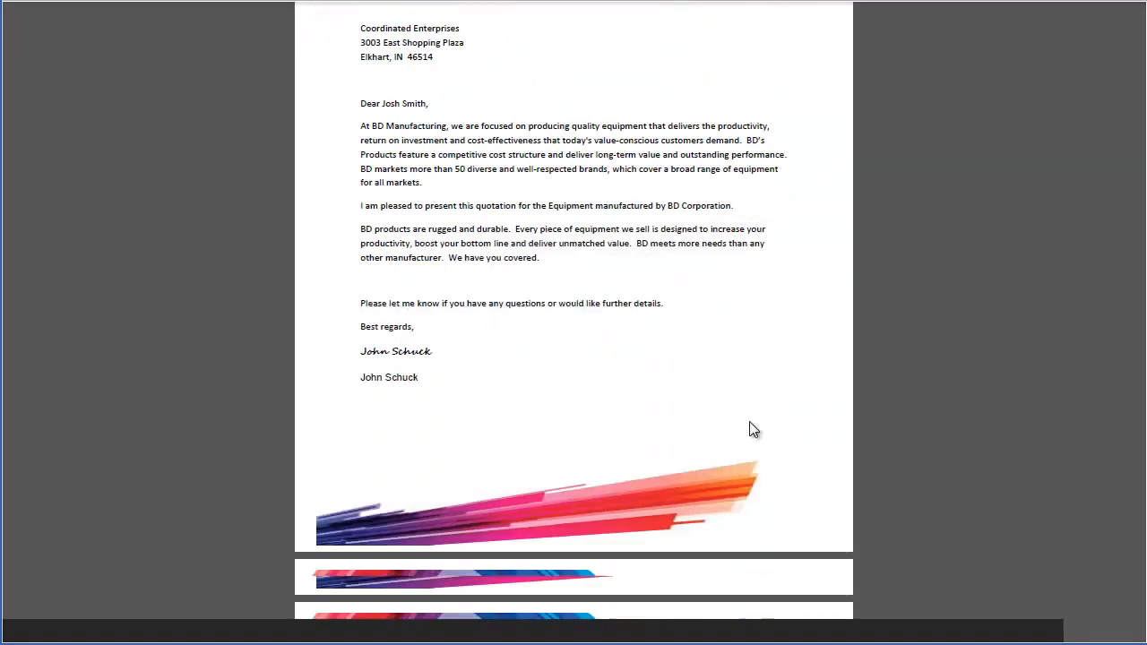
scroll("down", 3)
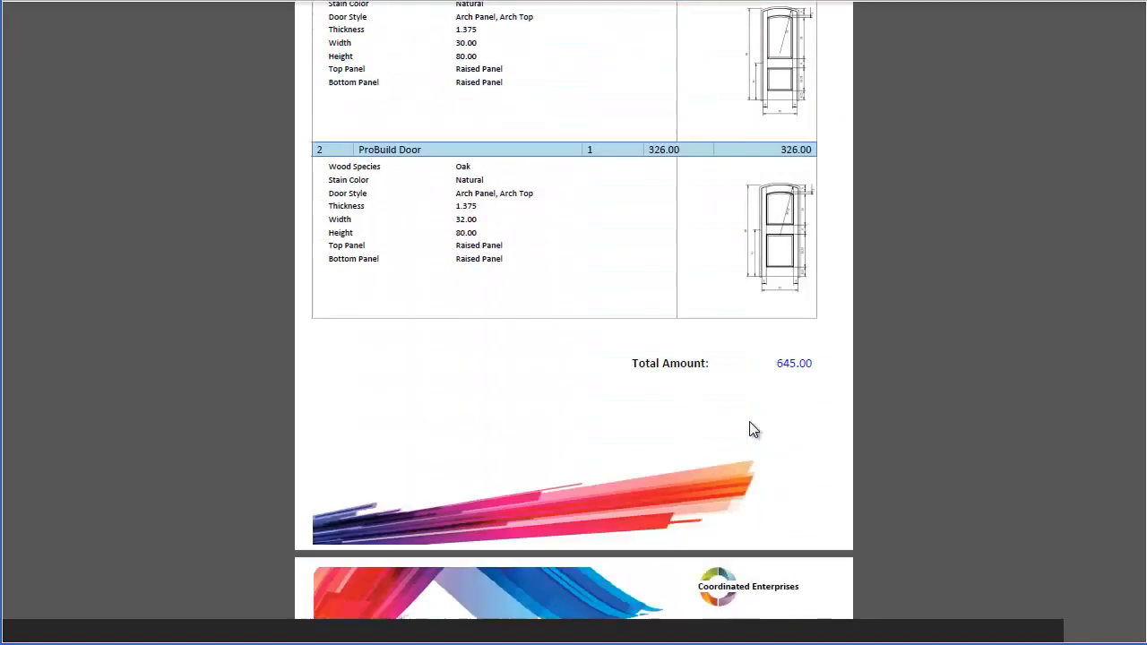
scroll("down", 3)
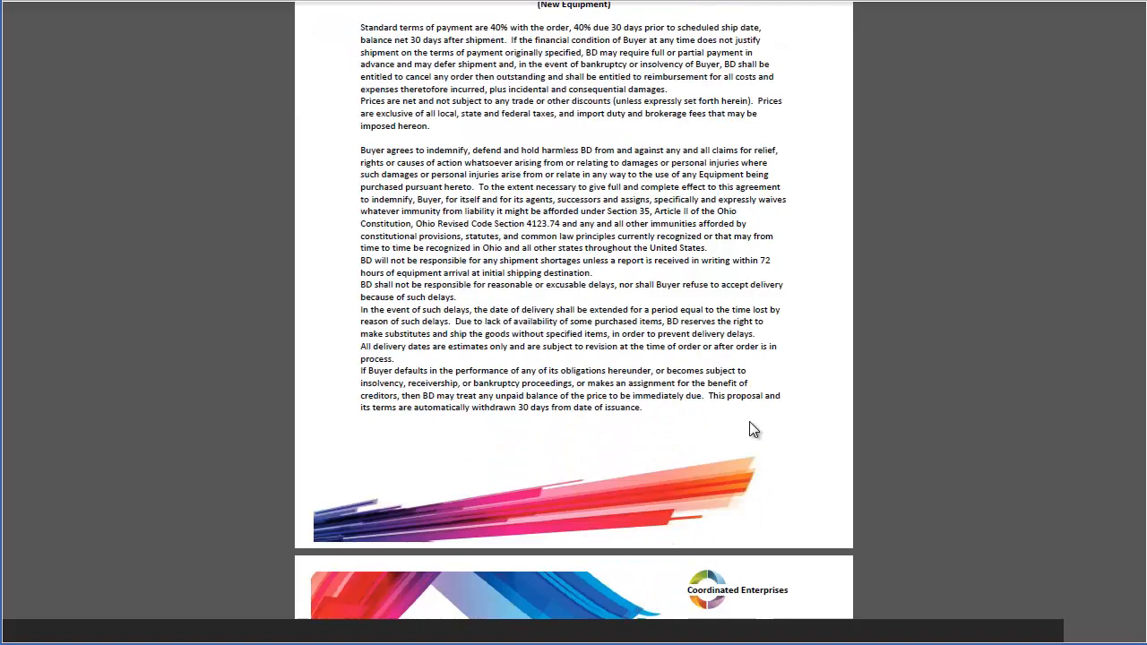
scroll("down", 3)
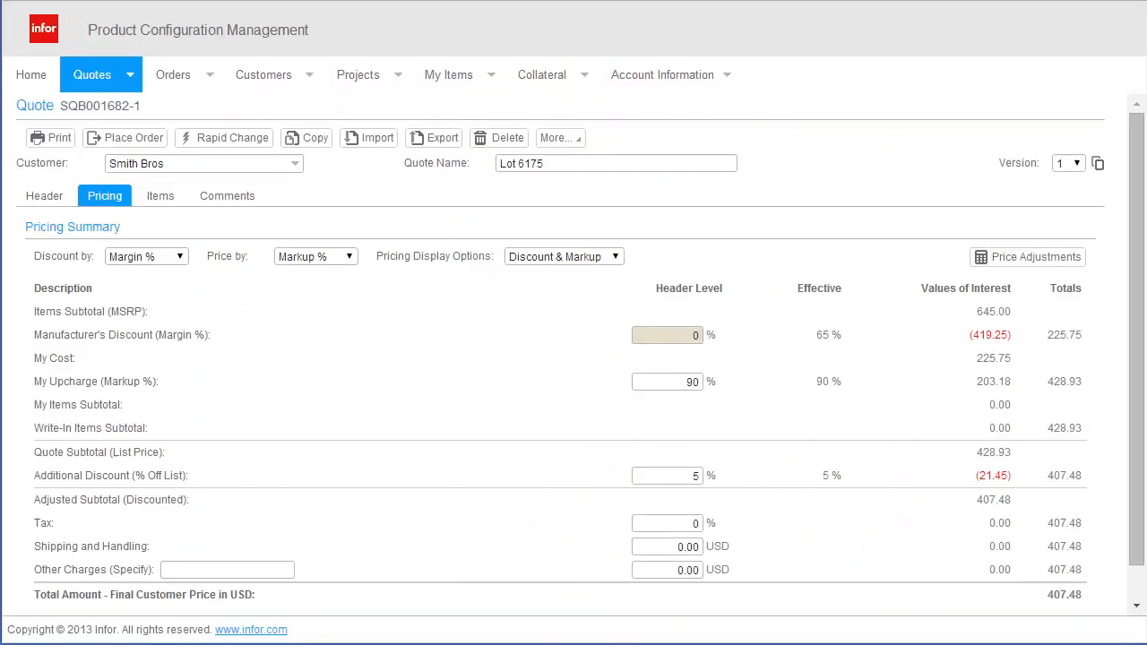
mouse_move(125, 137)
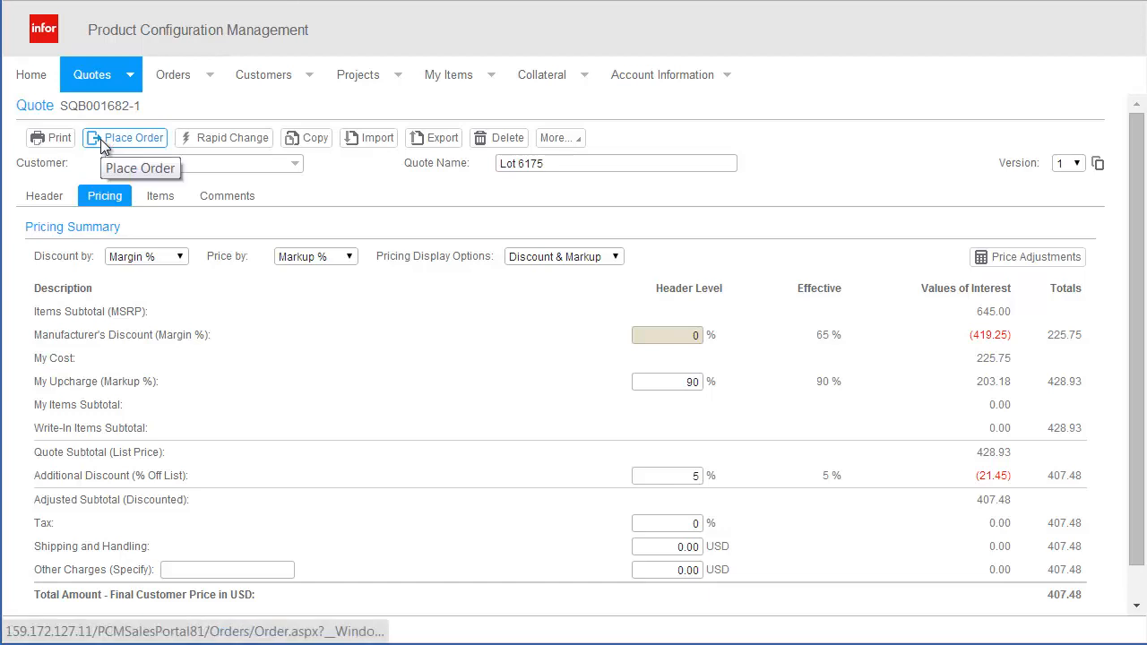
Place the order billed and shipped to Coordinated Enterprises via UPS Commercial Ground on account.
left_click(131, 136)
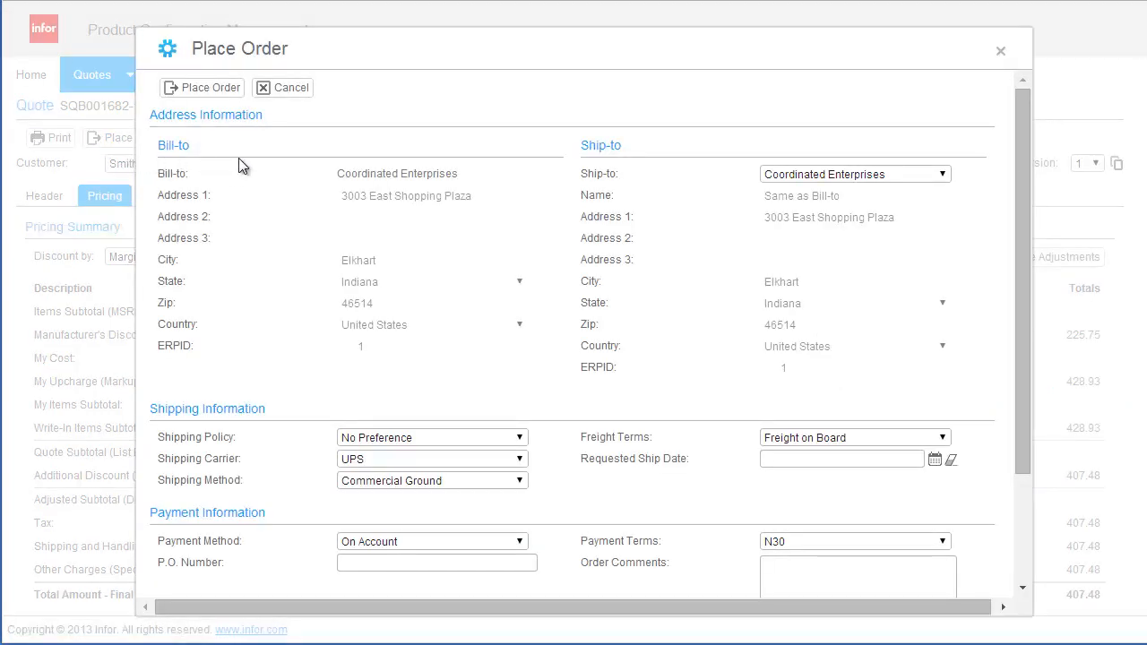
scroll("down", 3)
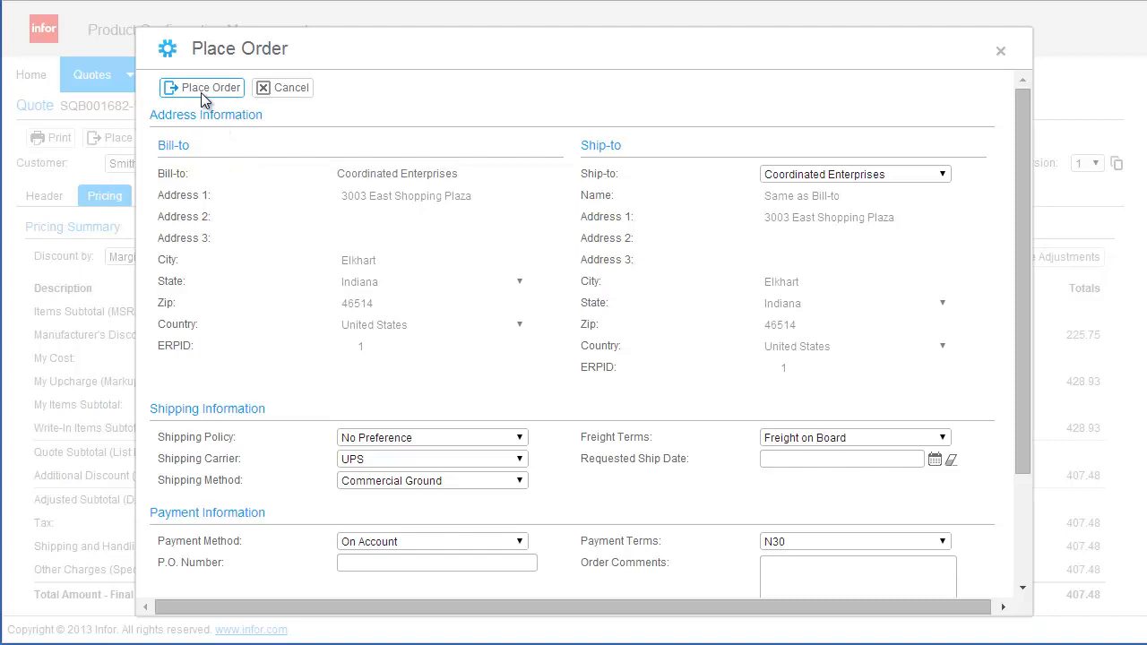
left_click(205, 86)
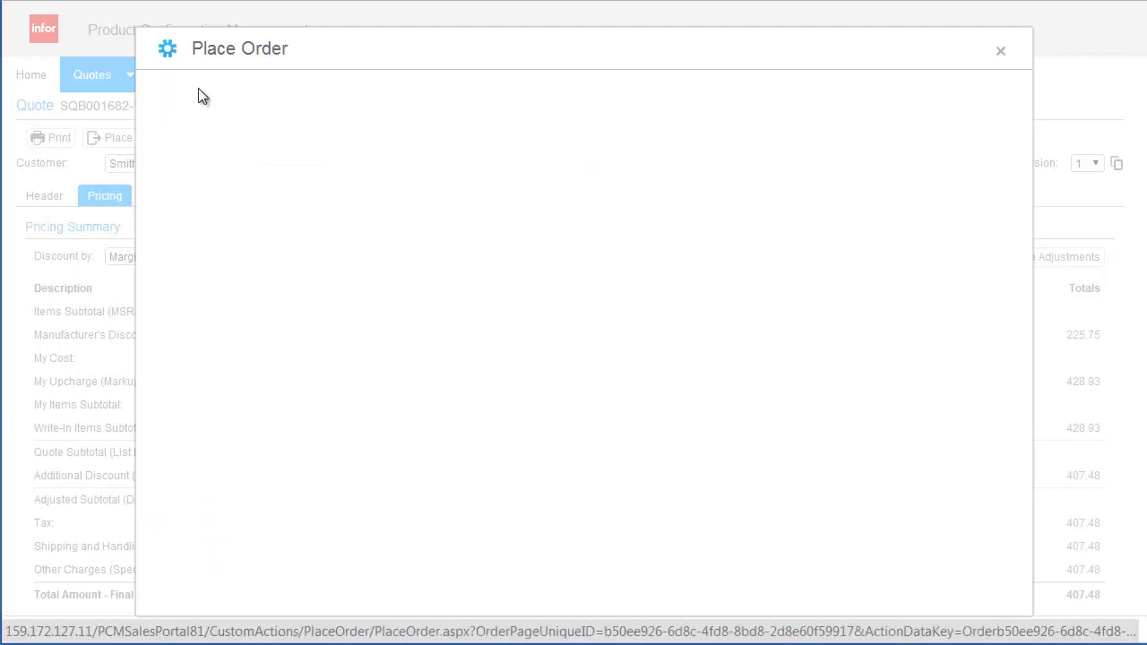